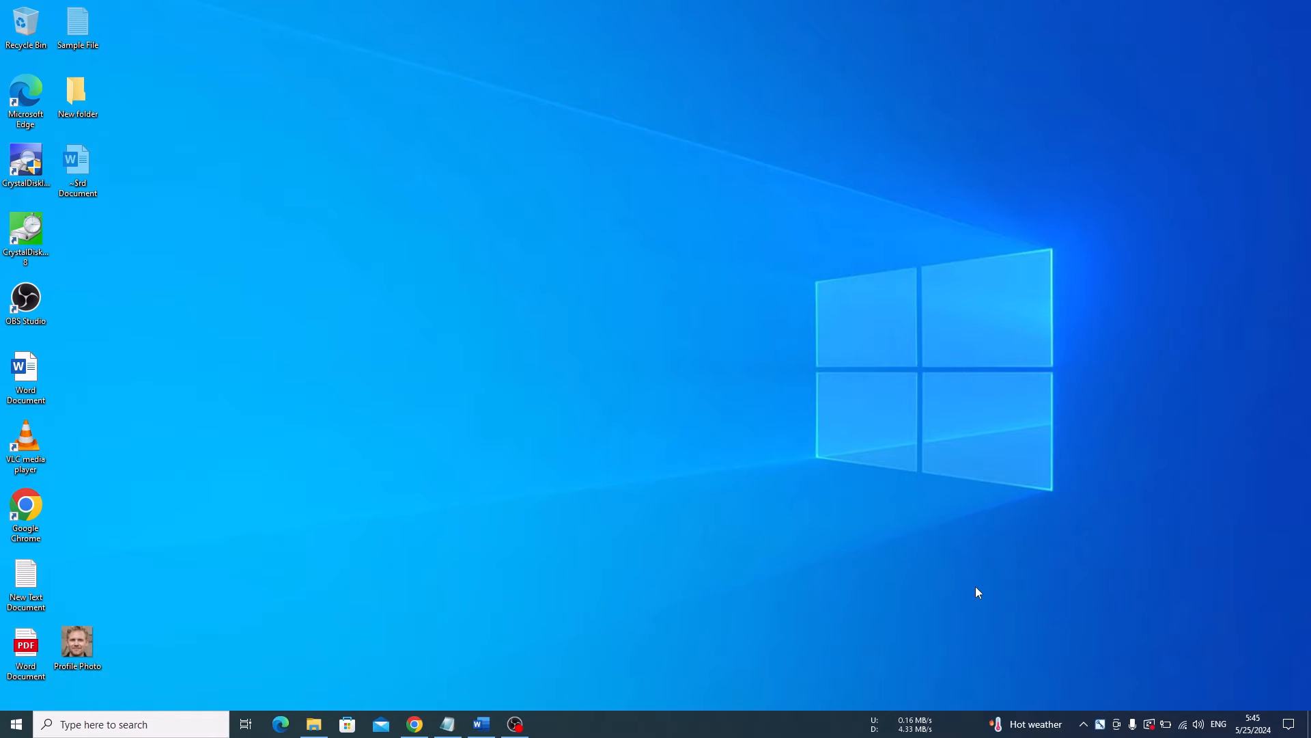
Launch a new Google Chrome window from the taskbar
left_click(414, 724)
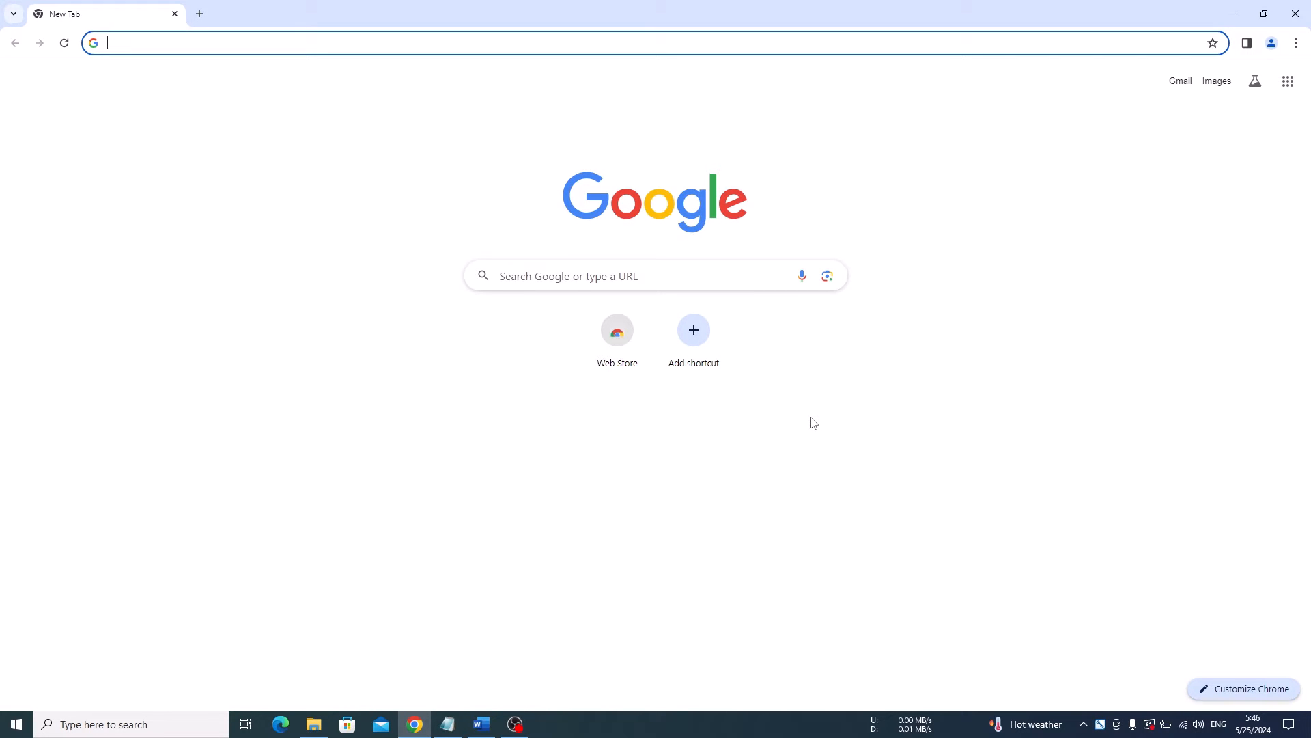
mouse_move(536, 143)
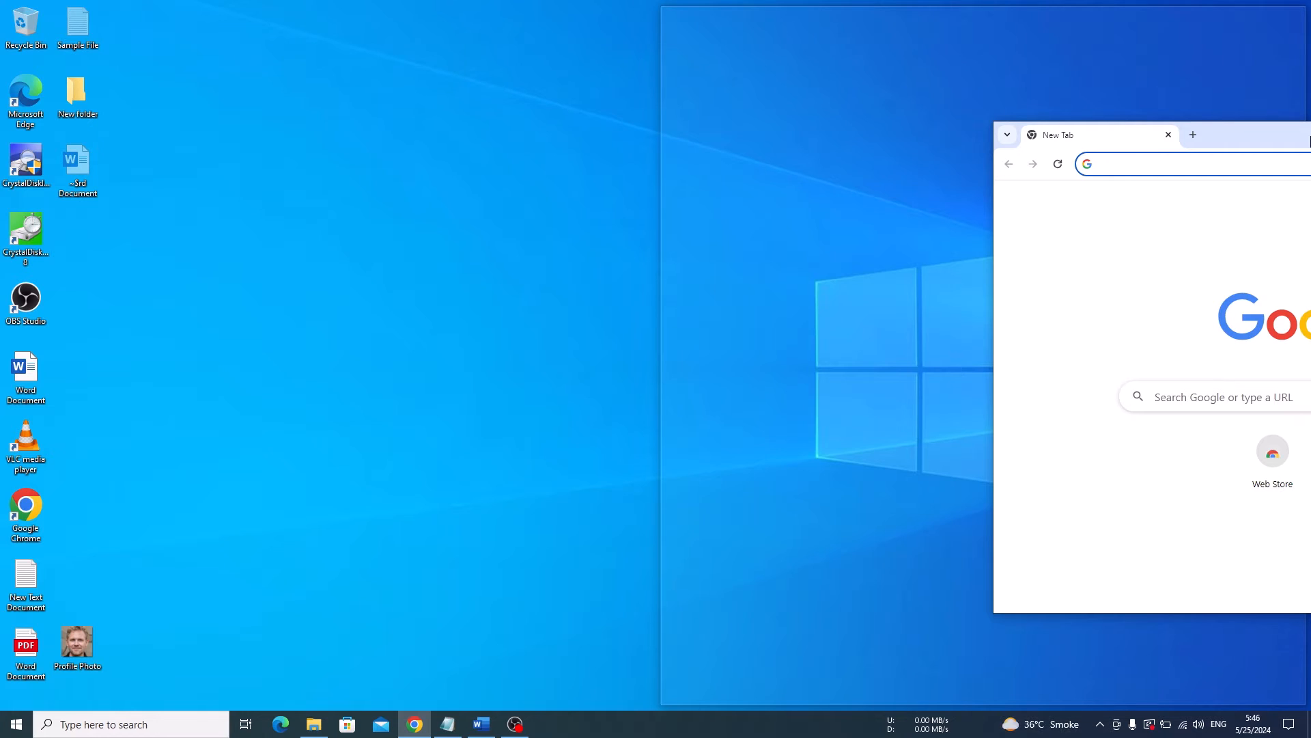
Snap Chrome to the right half of the screen, then restore it to full screen
left_click(1171, 162)
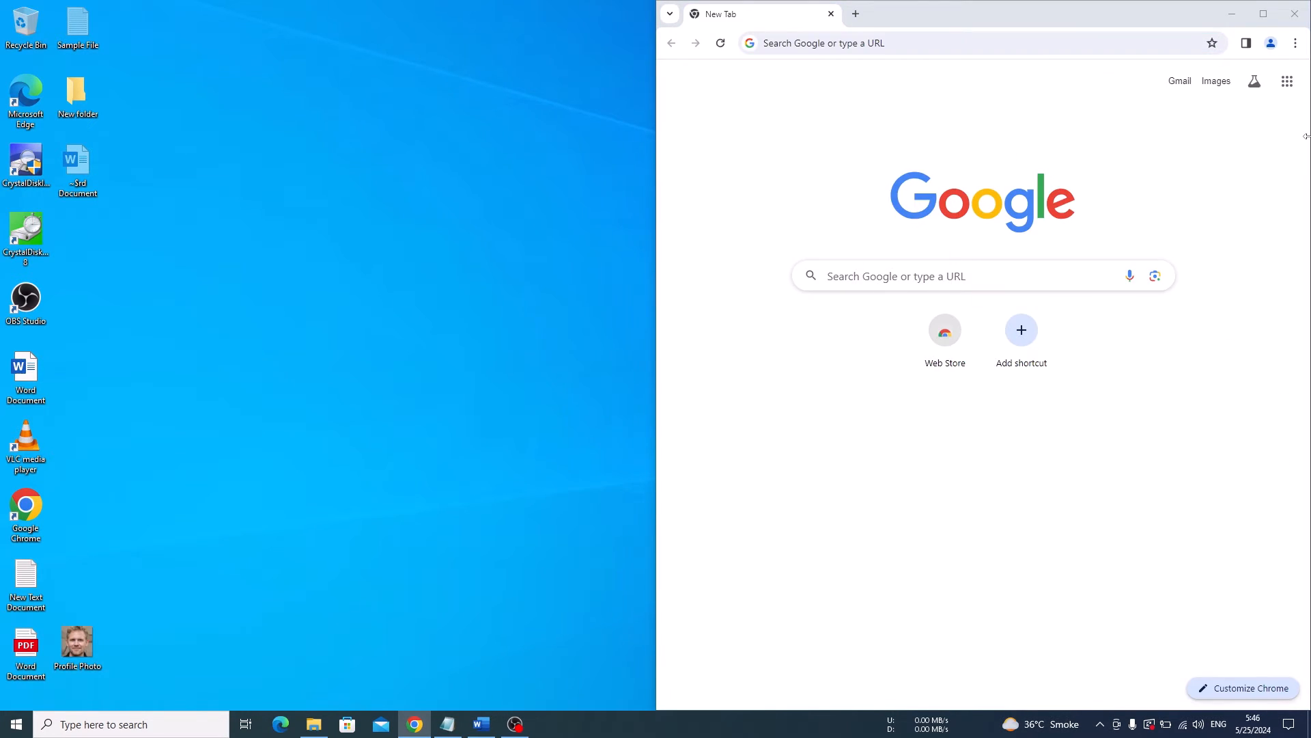
left_click(245, 724)
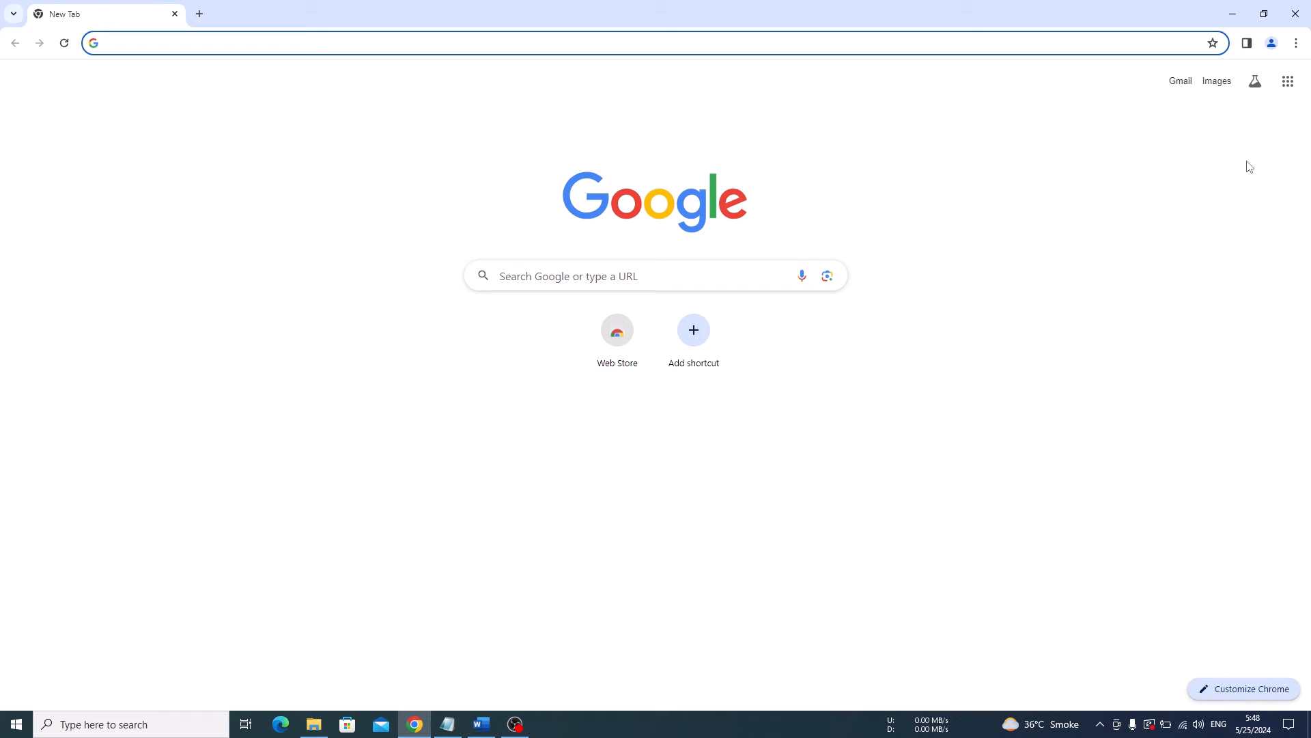
Grab Chrome's title bar to begin moving it toward the top-right quarter
left_click(334, 43)
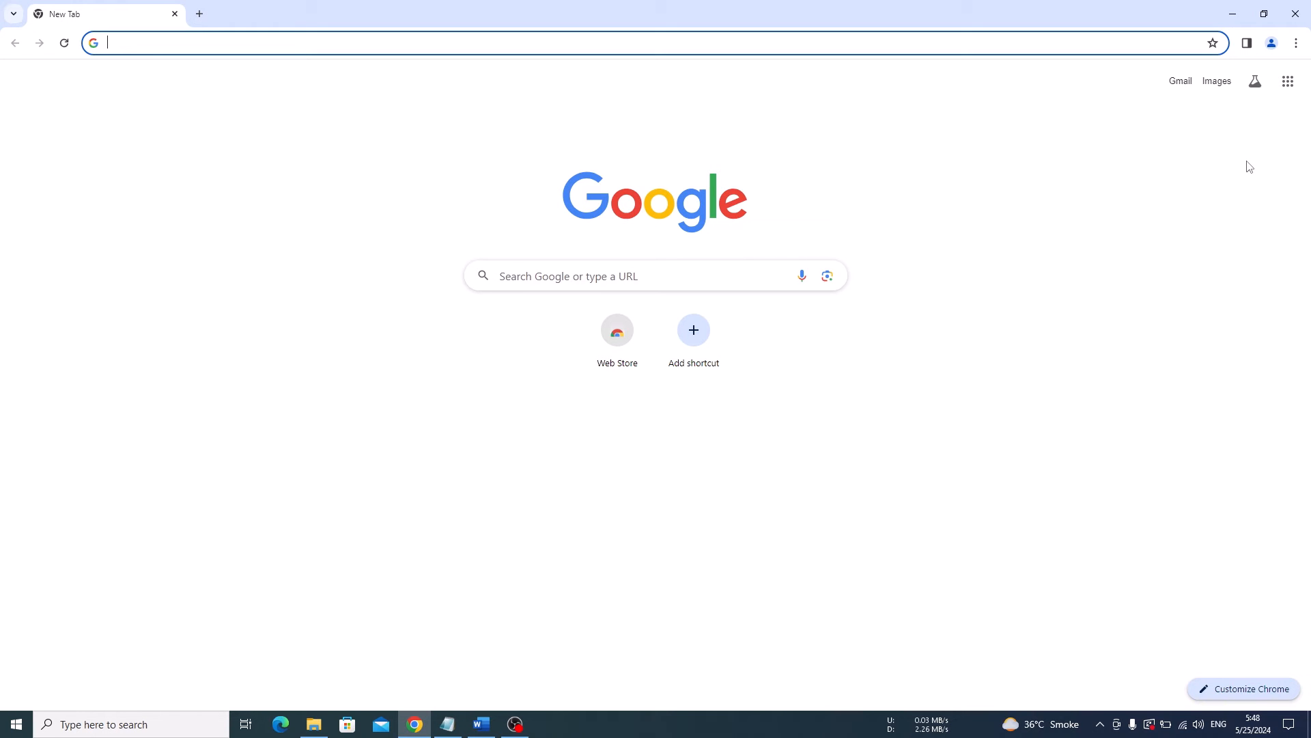
mouse_move(259, 21)
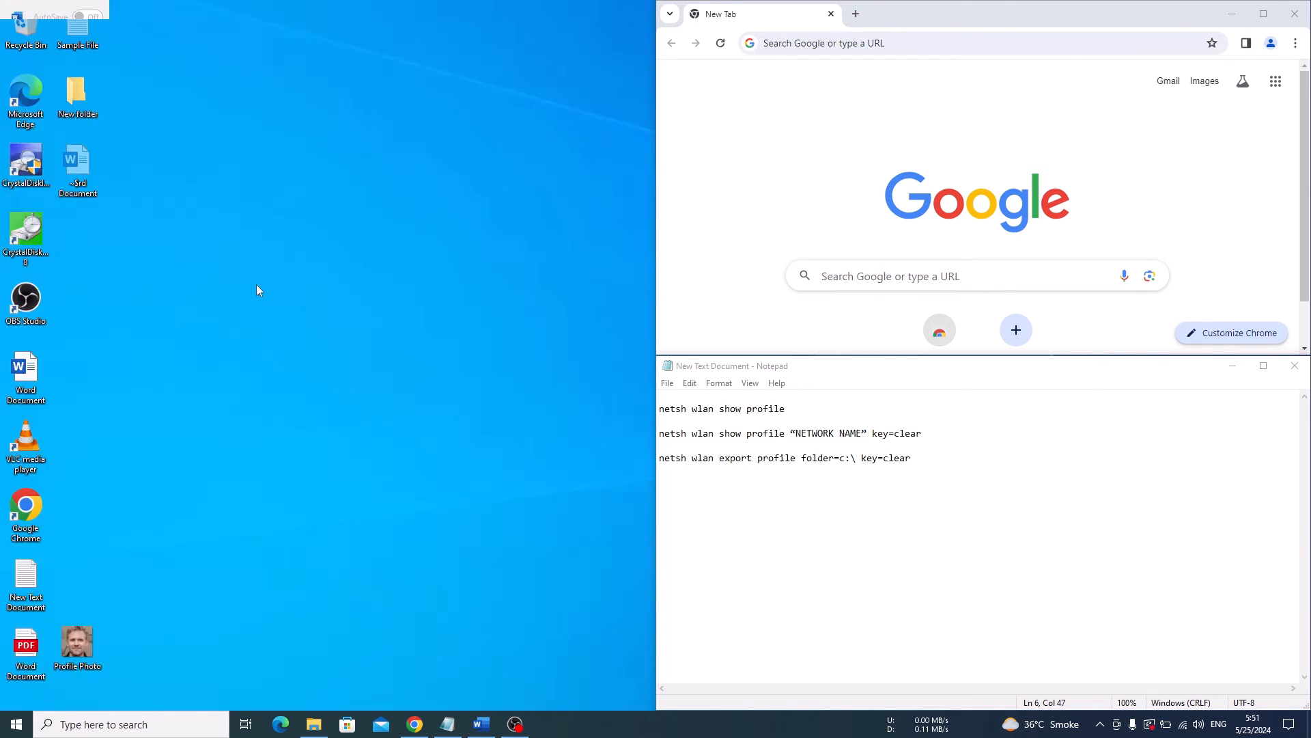
Bring up Word and File Explorer and snap them into the top-left and bottom-left quarters
left_click(479, 724)
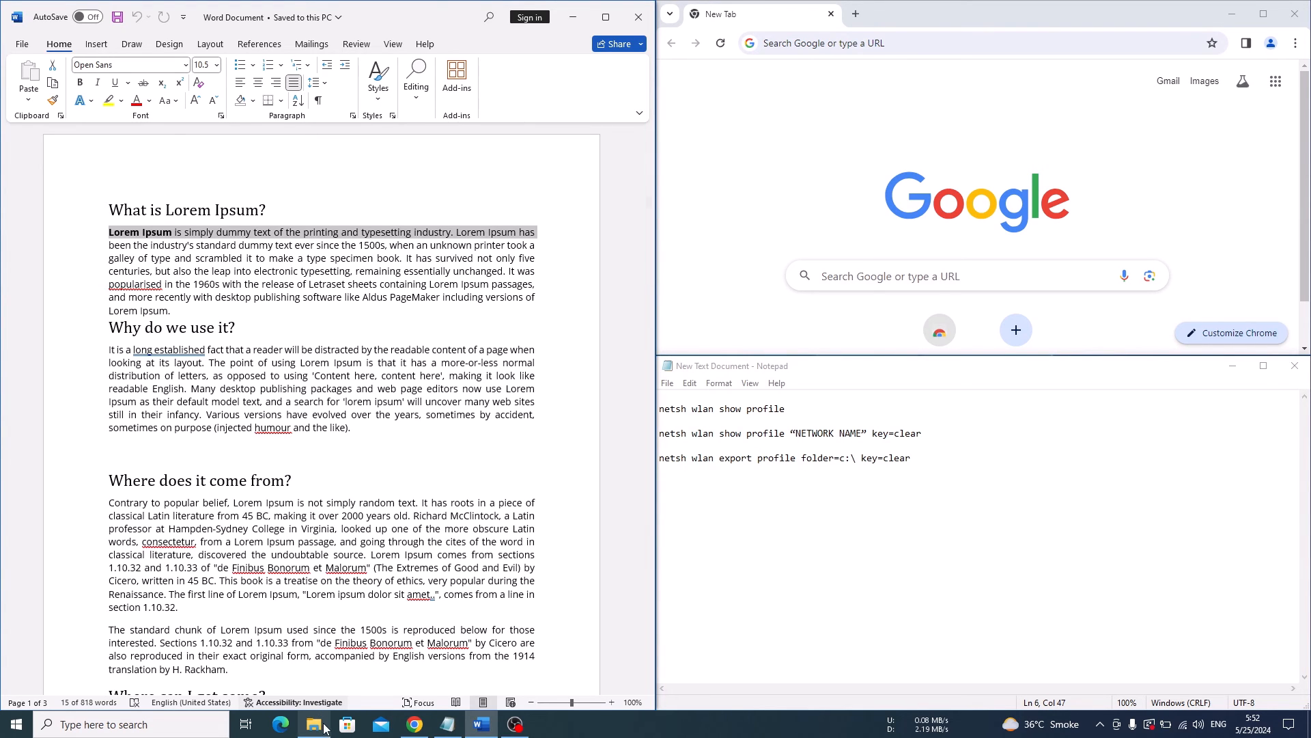
left_click(314, 724)
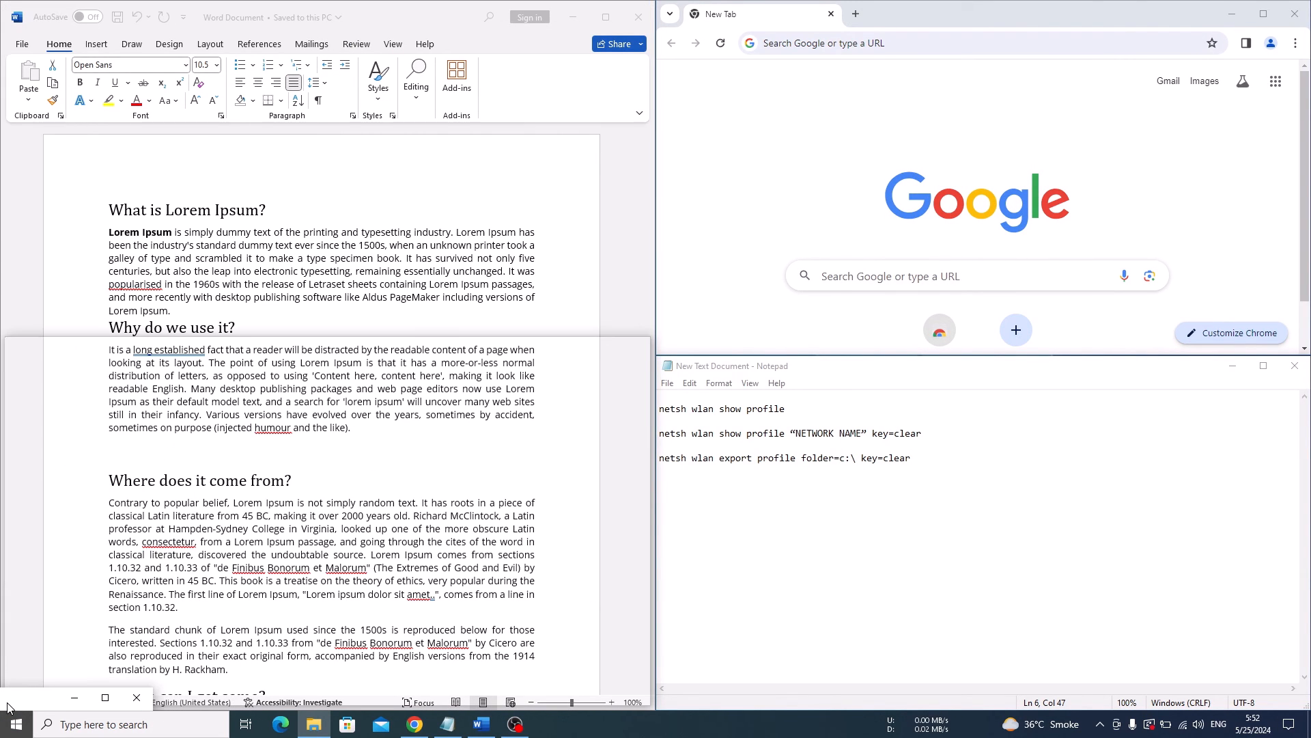
left_click(313, 724)
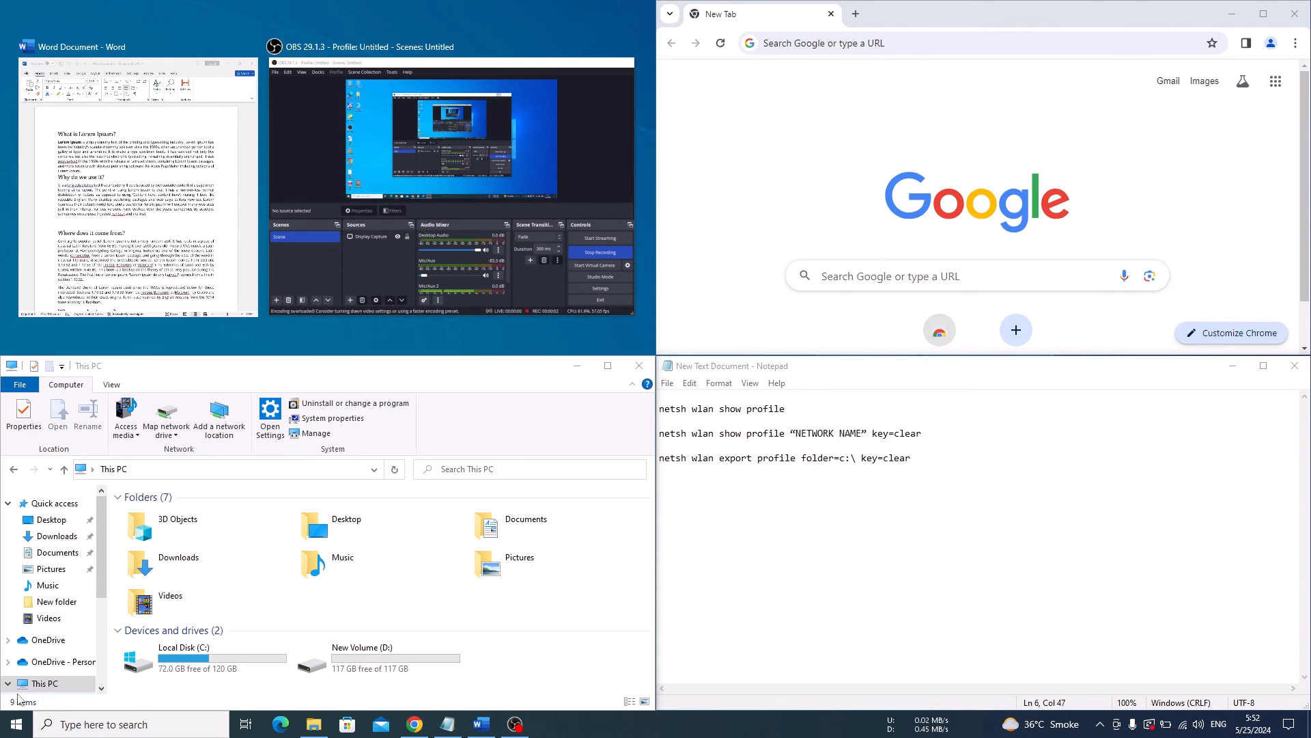